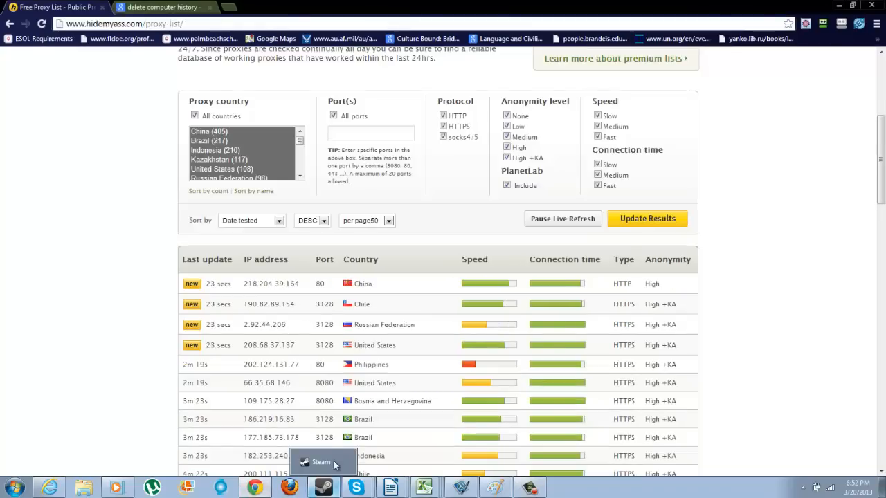
- Load google.com through the Hide My Ass web proxy, then return to the proxy page
scroll(up, 3)
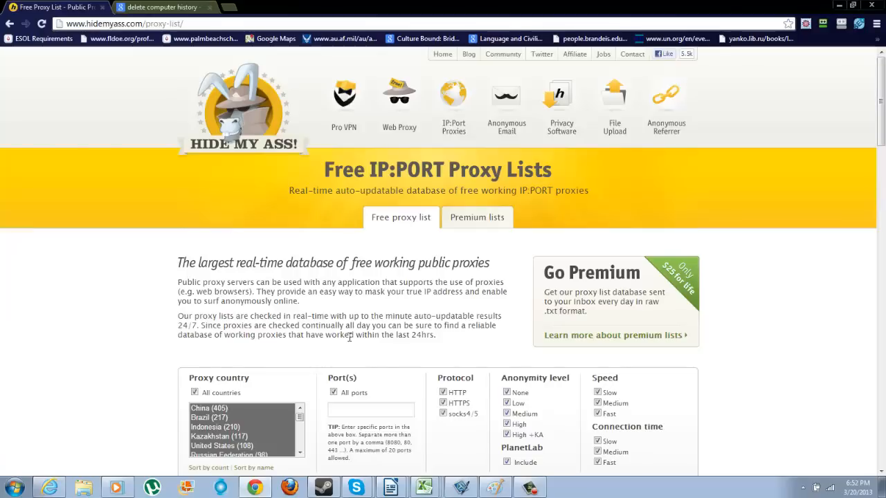
mouse_move(286, 240)
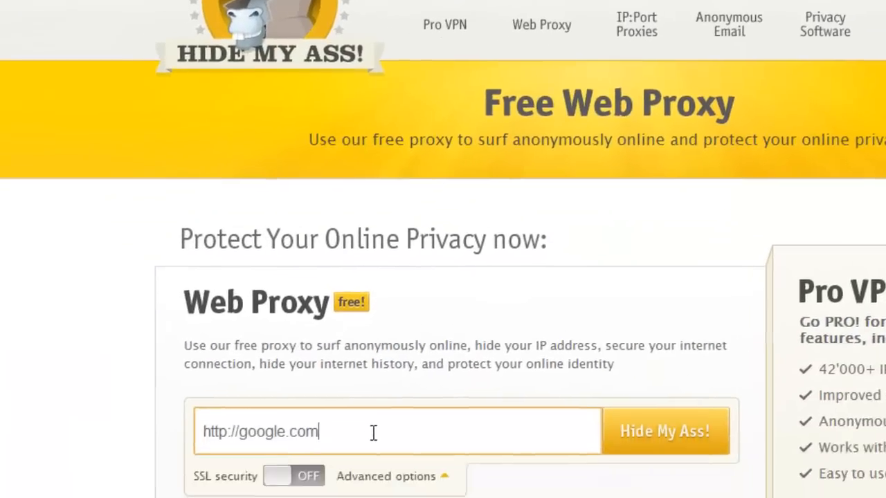
scroll(down, 3)
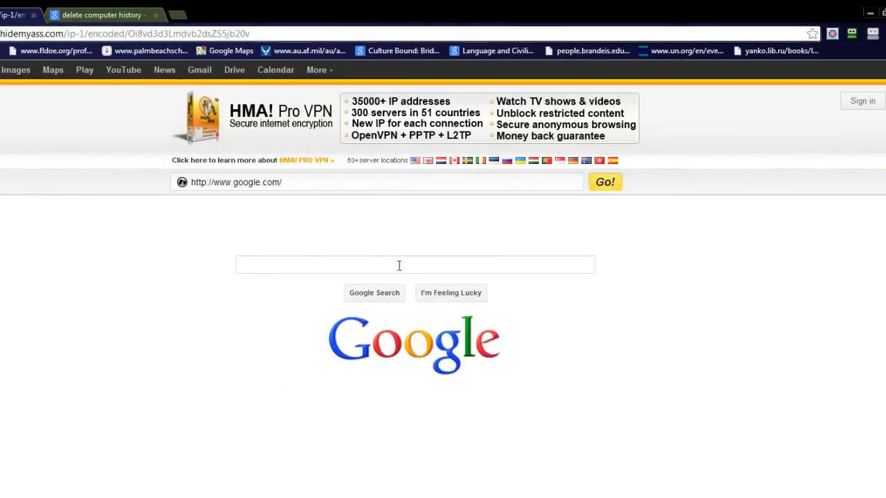
click(604, 182)
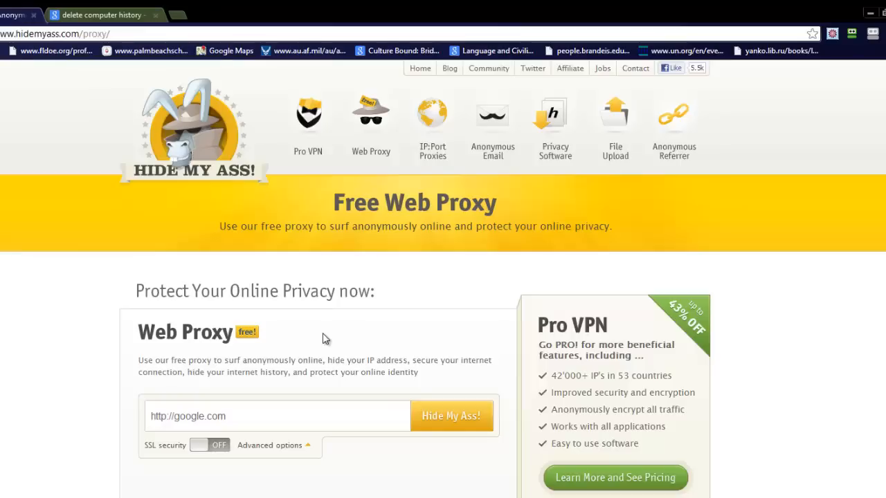
mouse_move(433, 156)
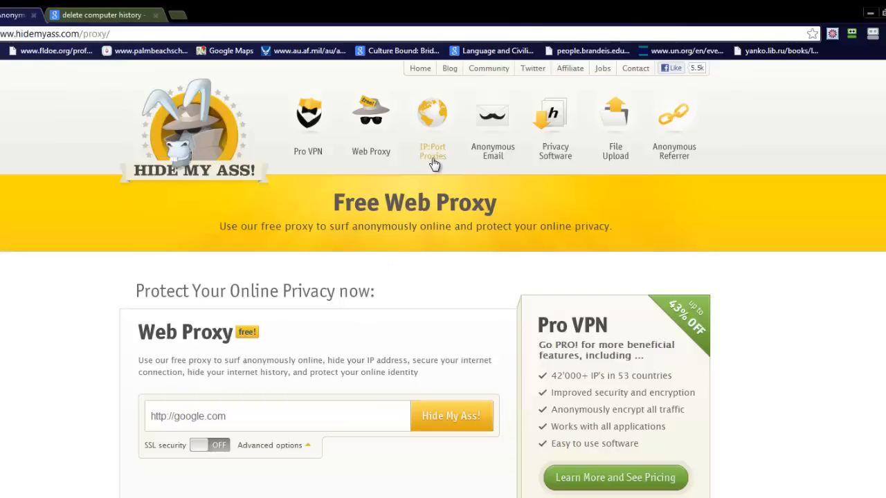
- Copy the Chilean proxy IP 190.82.89.154 (port 3128) from the IP:Port proxy list
click(432, 125)
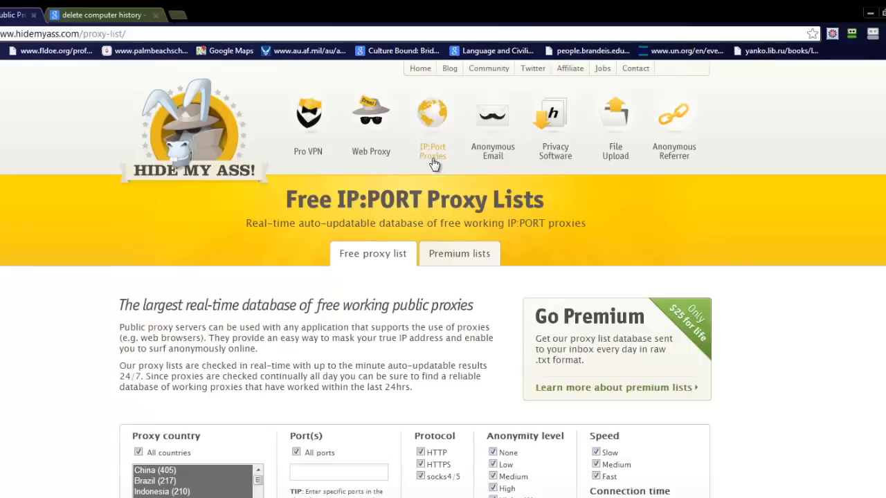
scroll(down, 3)
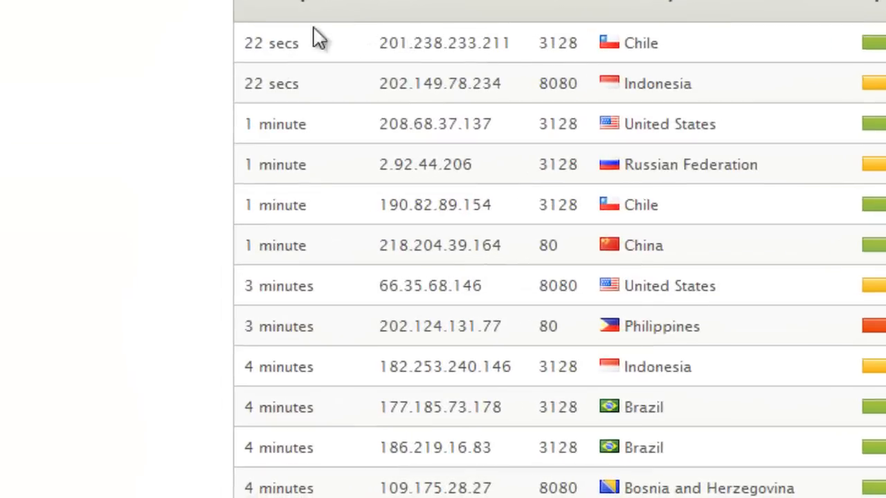
scroll(down, 3)
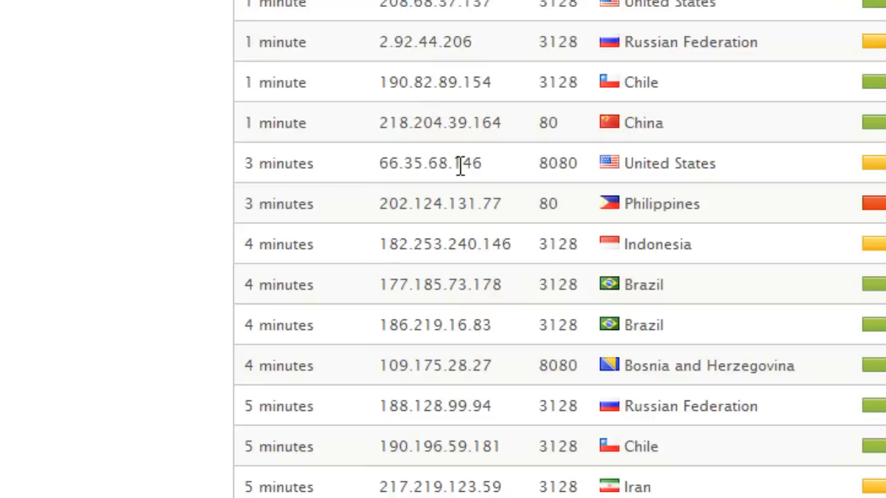
scroll(down, 3)
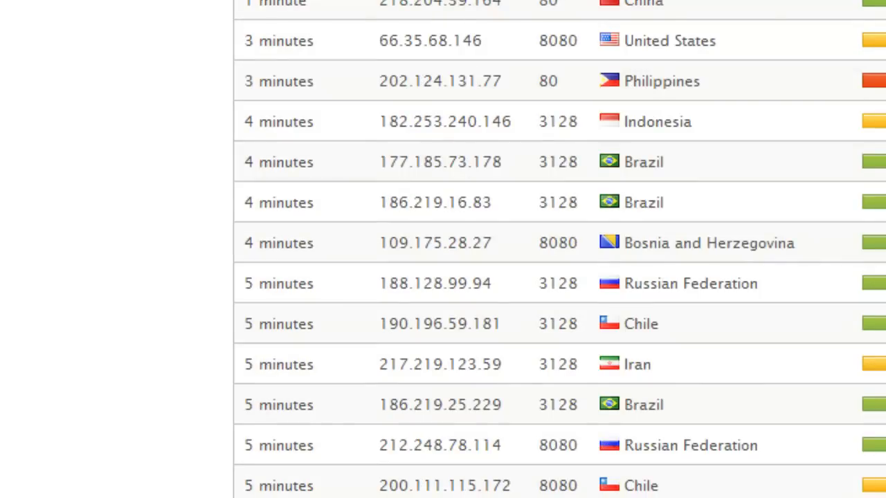
right_click(410, 135)
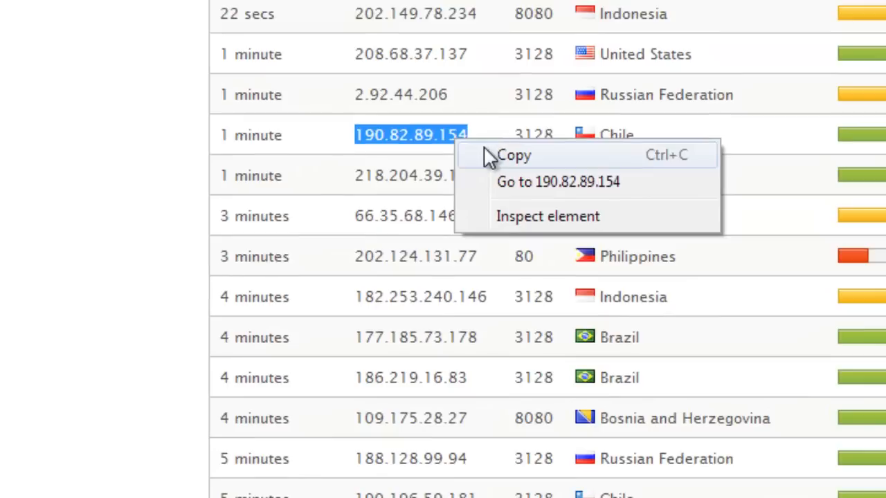
click(505, 290)
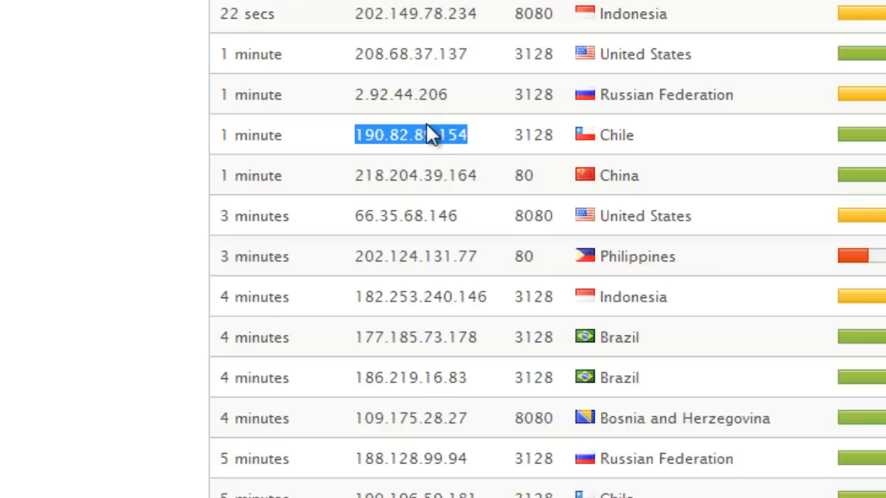
mouse_move(366, 477)
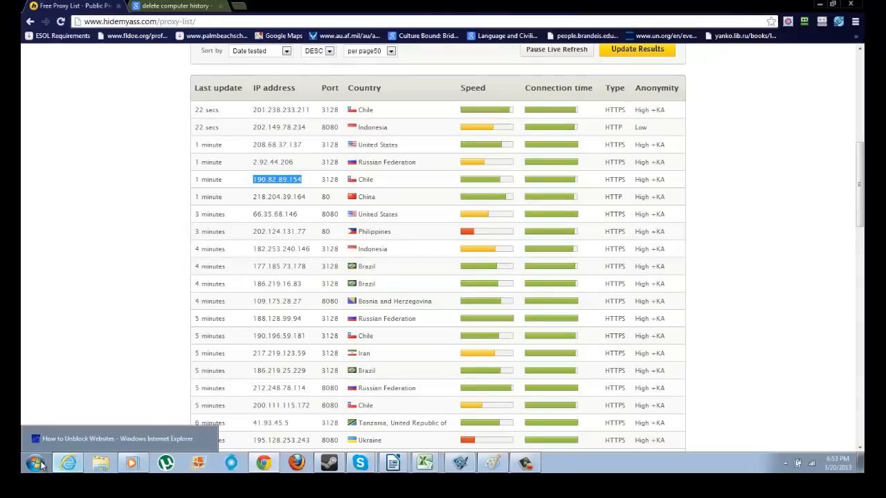
mouse_move(35, 462)
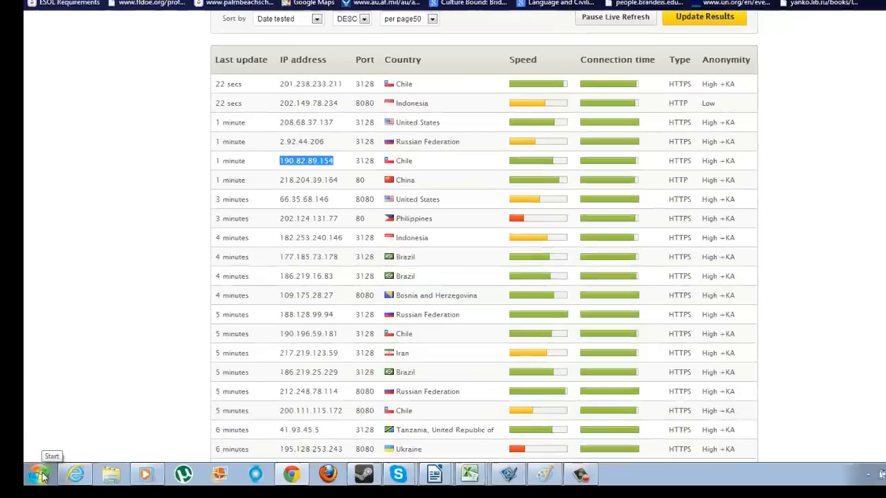
- Reach LAN settings via Control Panel > Network and Internet > Internet Options > Connections
click(40, 474)
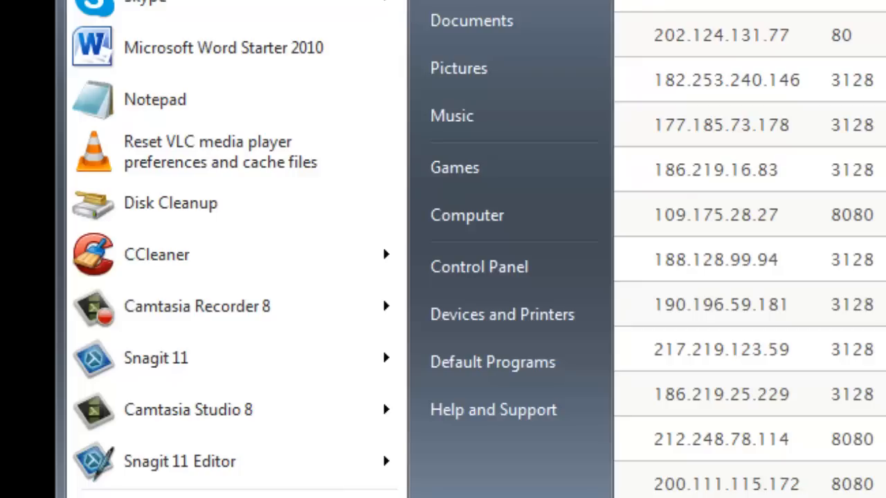
click(479, 267)
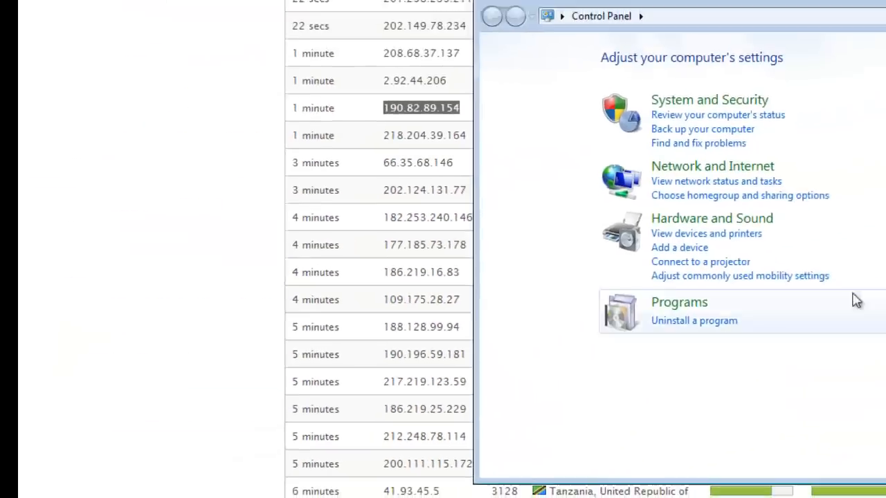
click(712, 165)
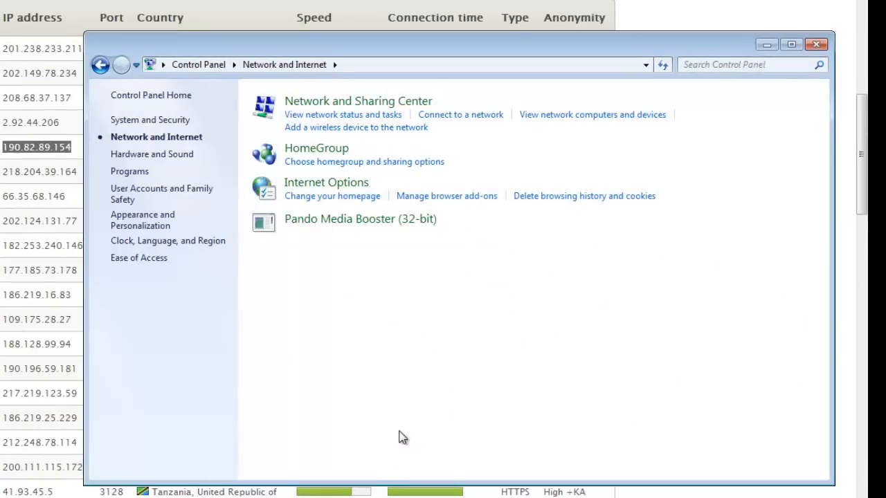
mouse_move(363, 114)
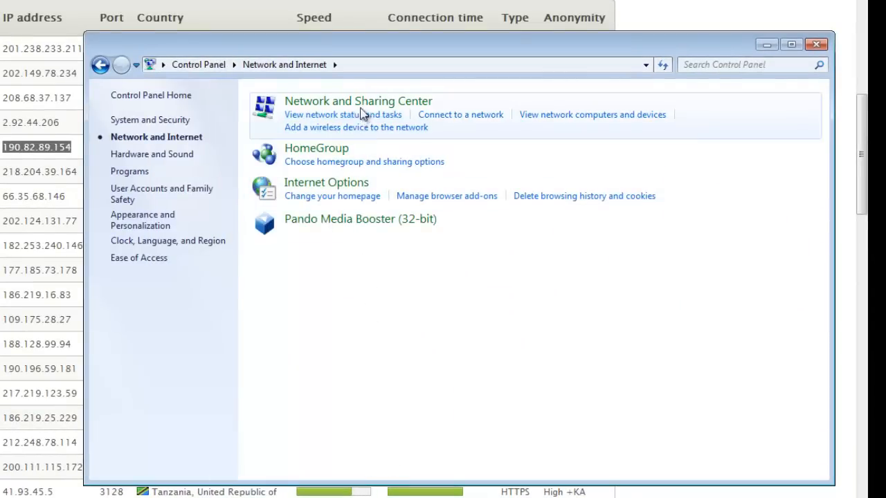
click(326, 182)
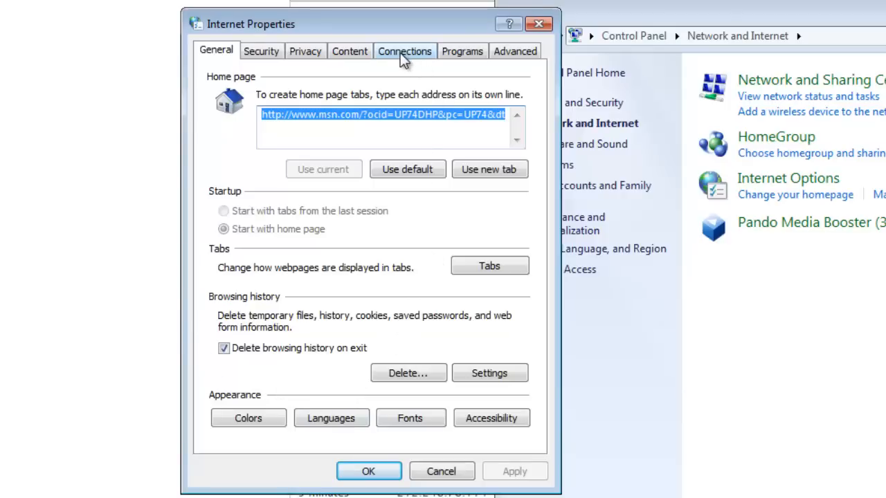
click(404, 51)
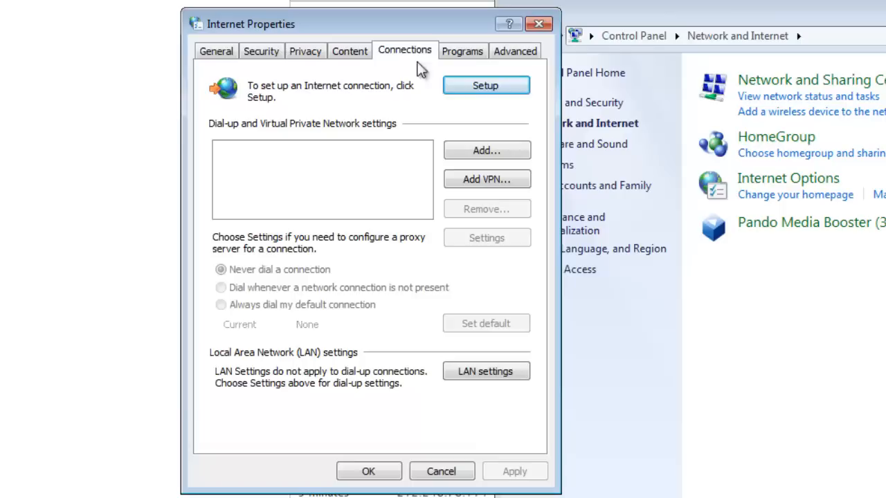
mouse_move(504, 395)
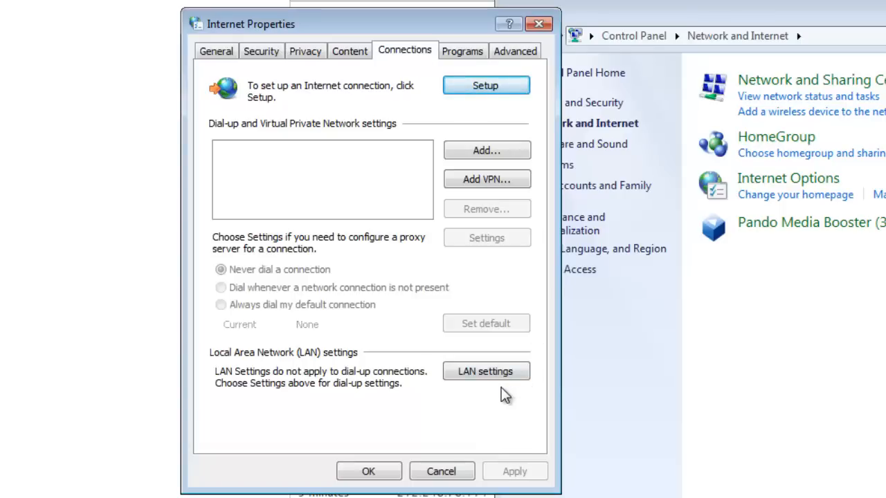
click(486, 370)
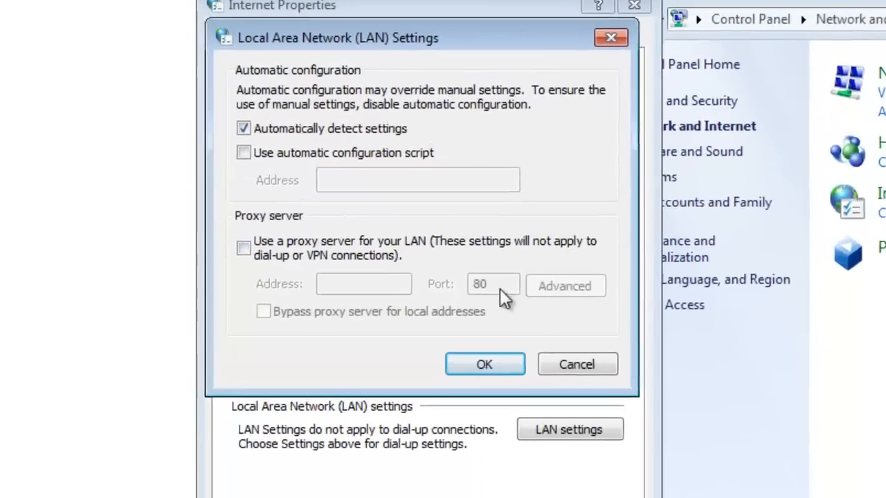
- Enable the LAN proxy with address 190.82.89.154 and port 3128, and save
click(242, 248)
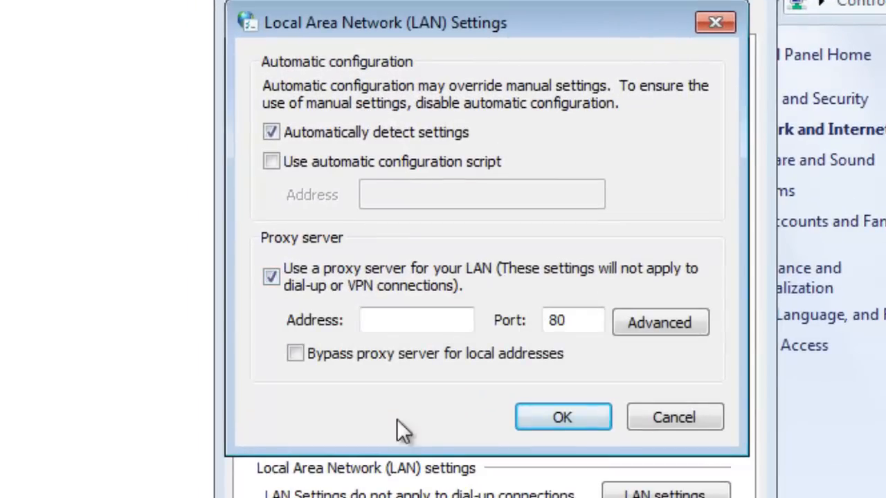
right_click(416, 320)
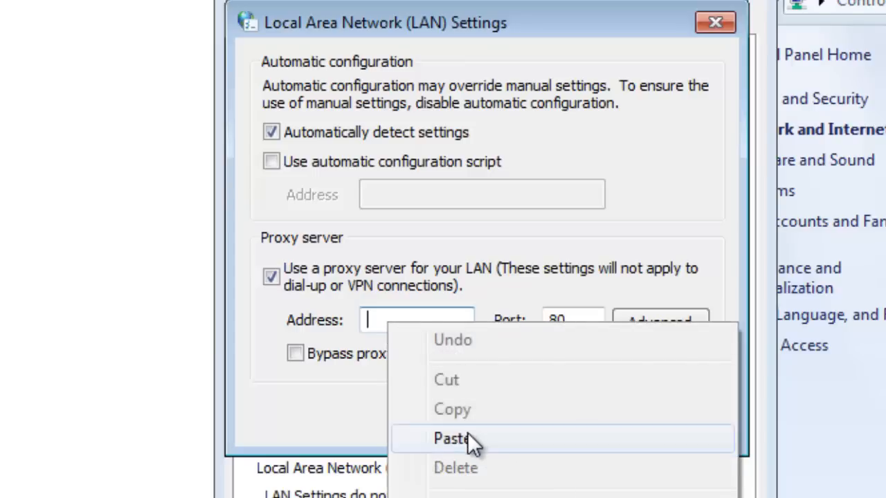
click(450, 438)
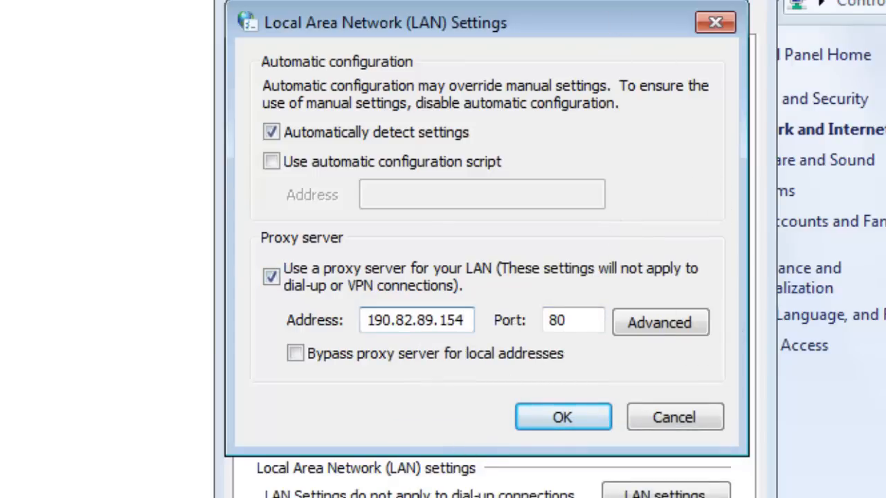
click(562, 416)
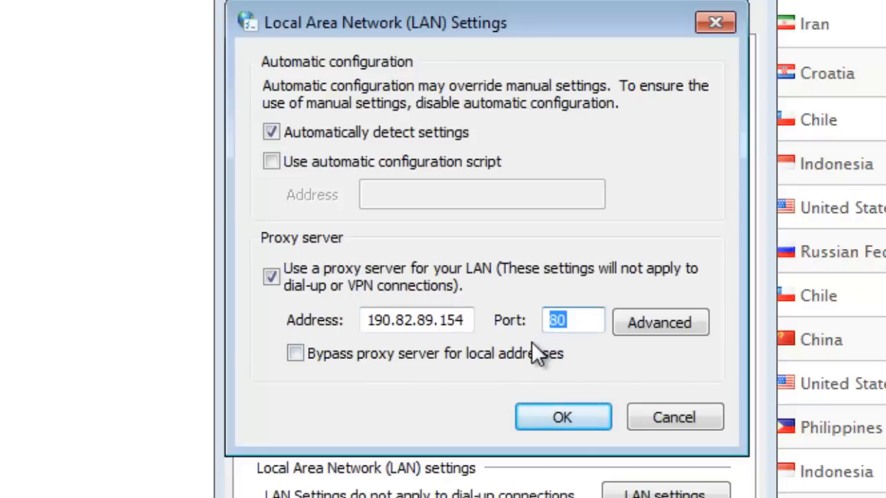
text(312)
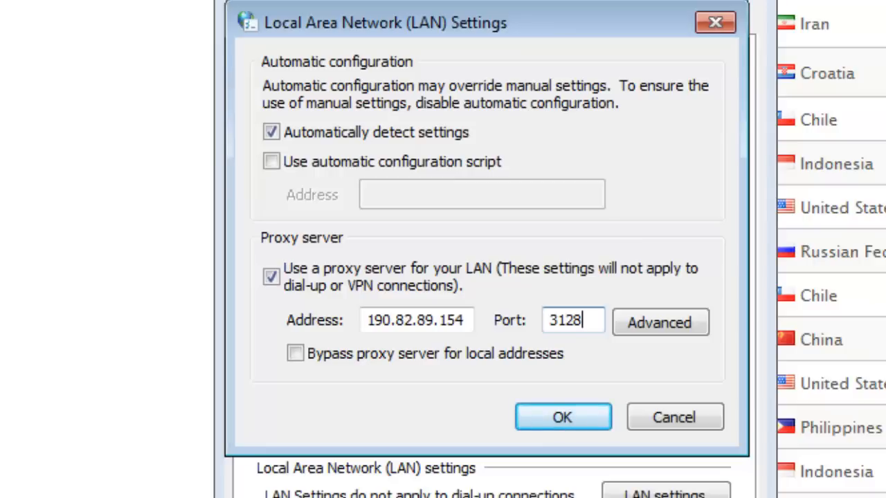
click(562, 416)
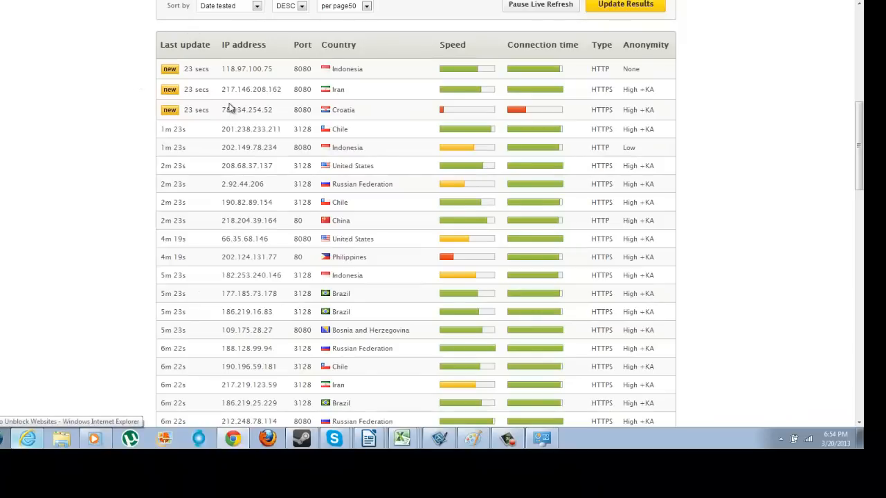
mouse_move(80, 356)
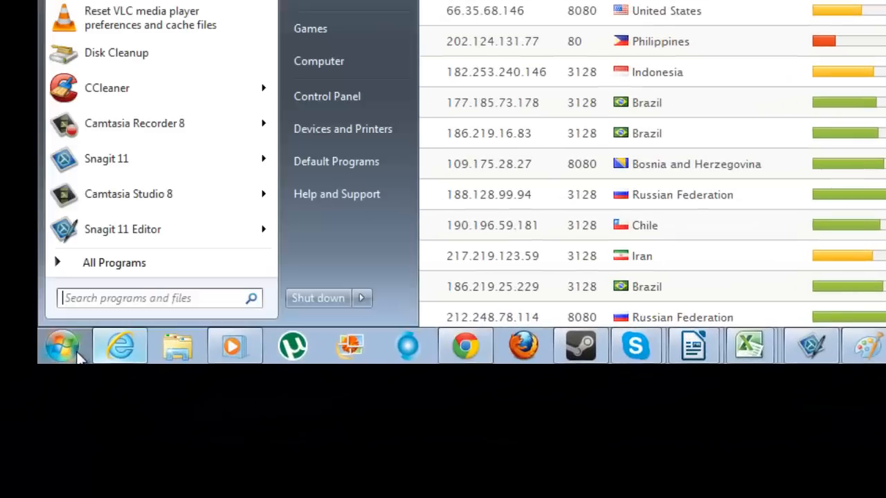
- Run Command Prompt as administrator from Start > All Programs > Accessories
click(114, 263)
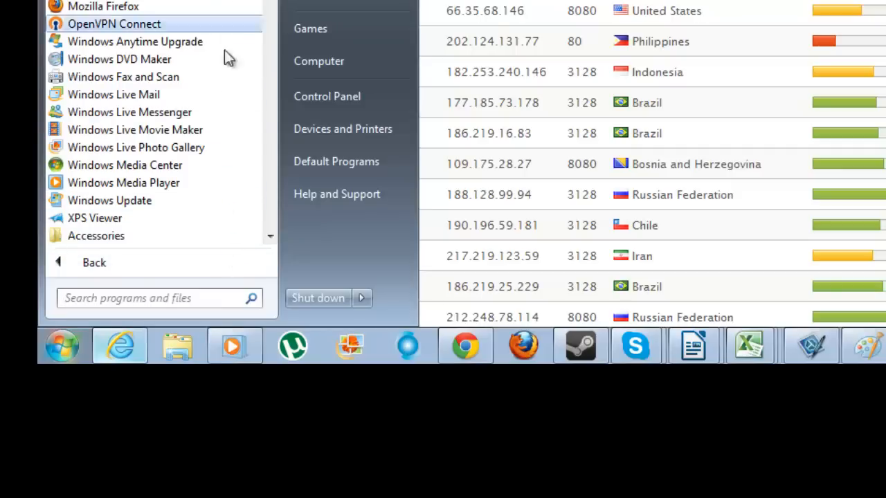
scroll(down, 3)
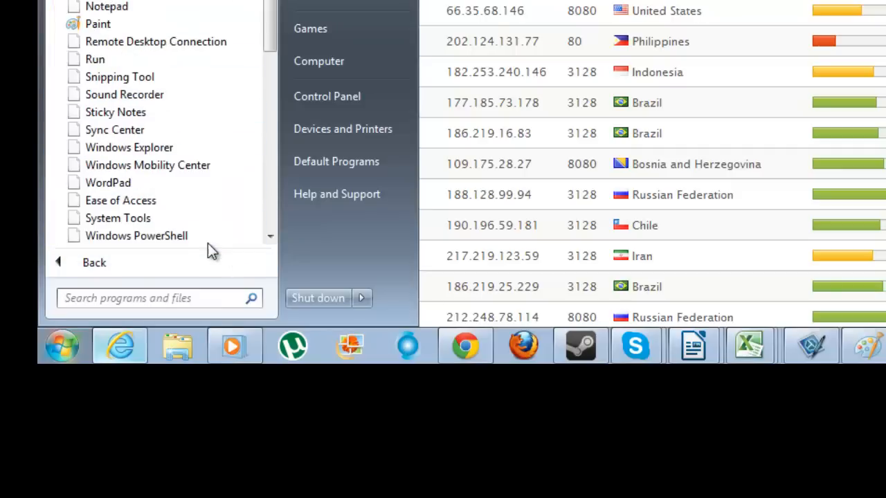
right_click(280, 207)
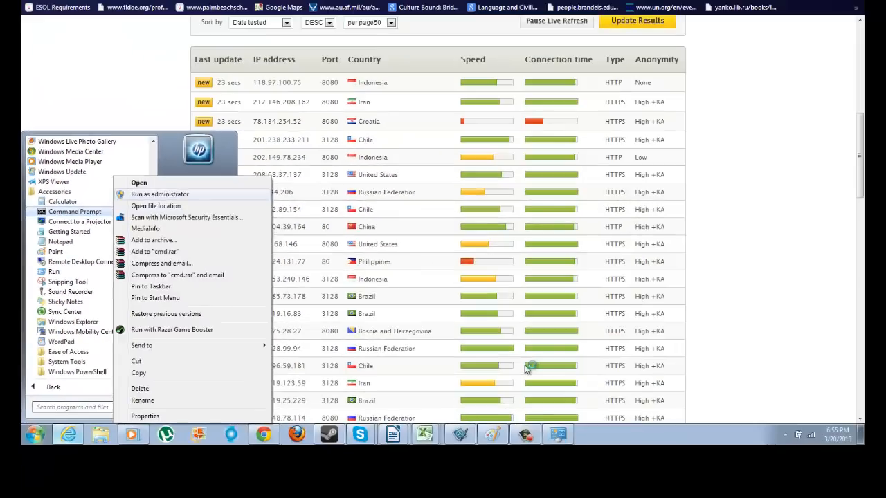
click(159, 193)
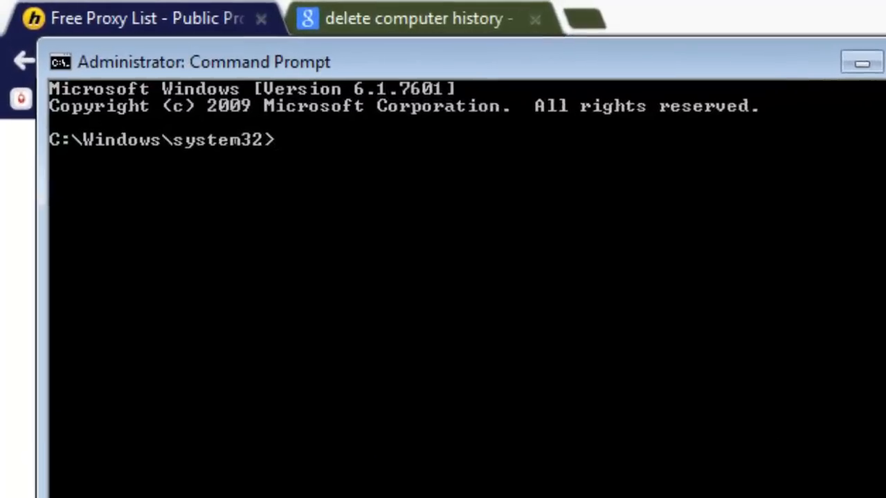
text(pi)
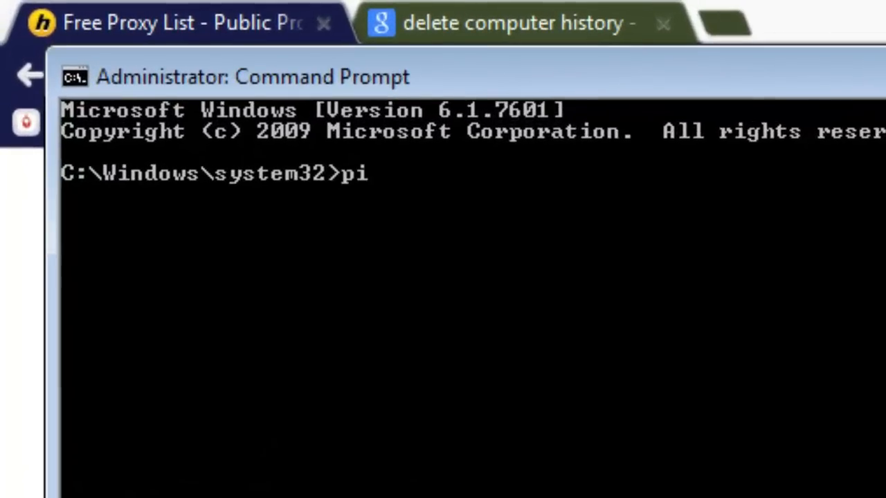
text(ng)
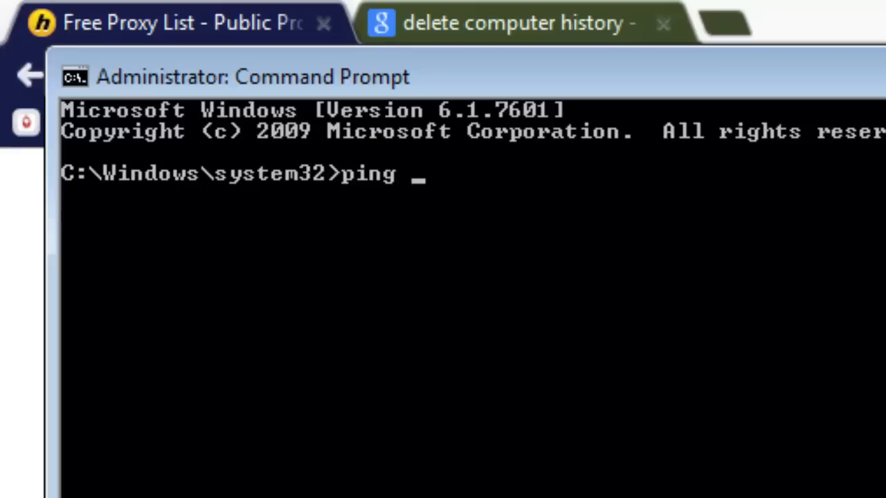
text(www.)
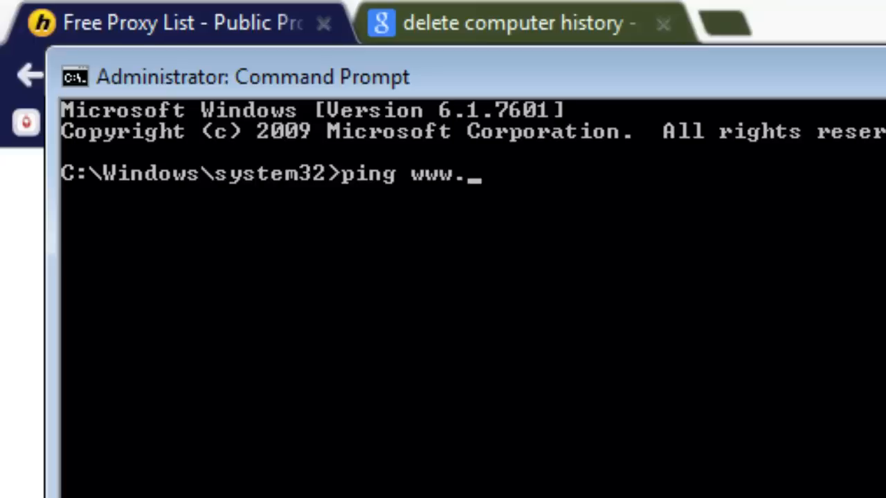
text(google.com)
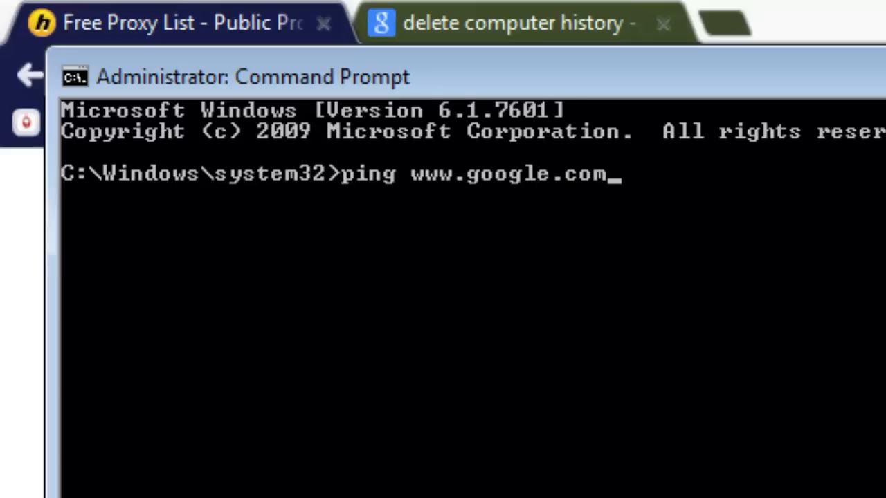
key(Return)
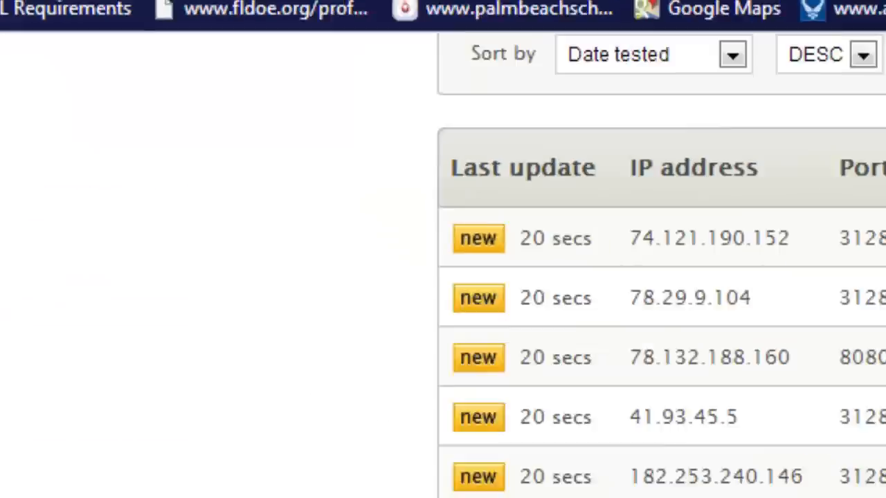
- Browse to Google's IP address 74.125.140.147 in Chrome
text(74.125.140.147)
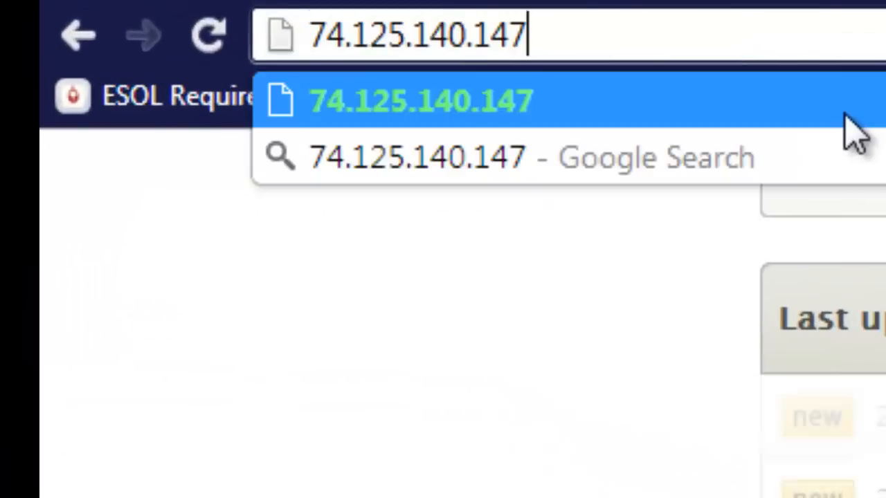
key(Return)
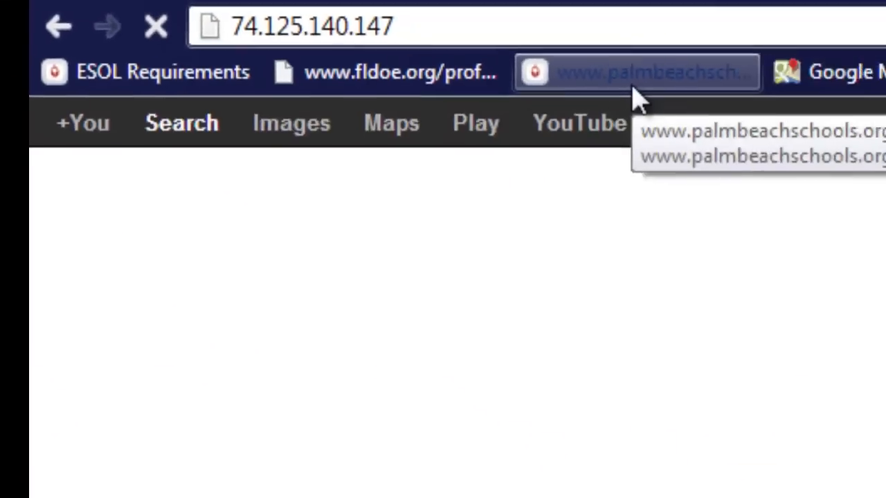